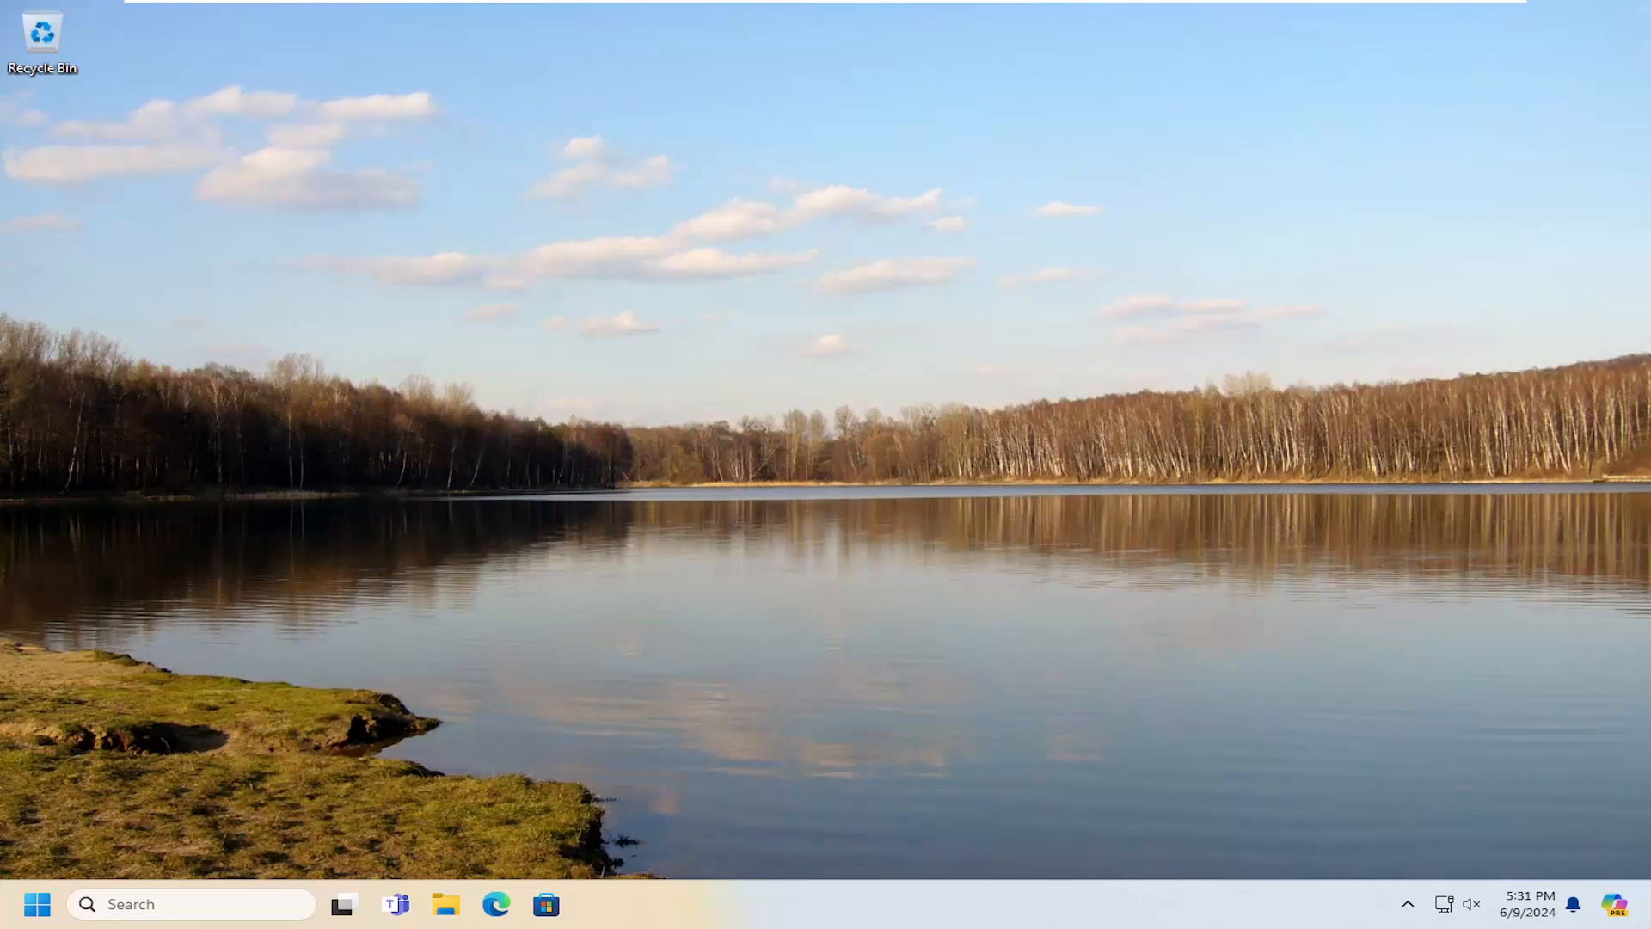
mouse_move(385, 568)
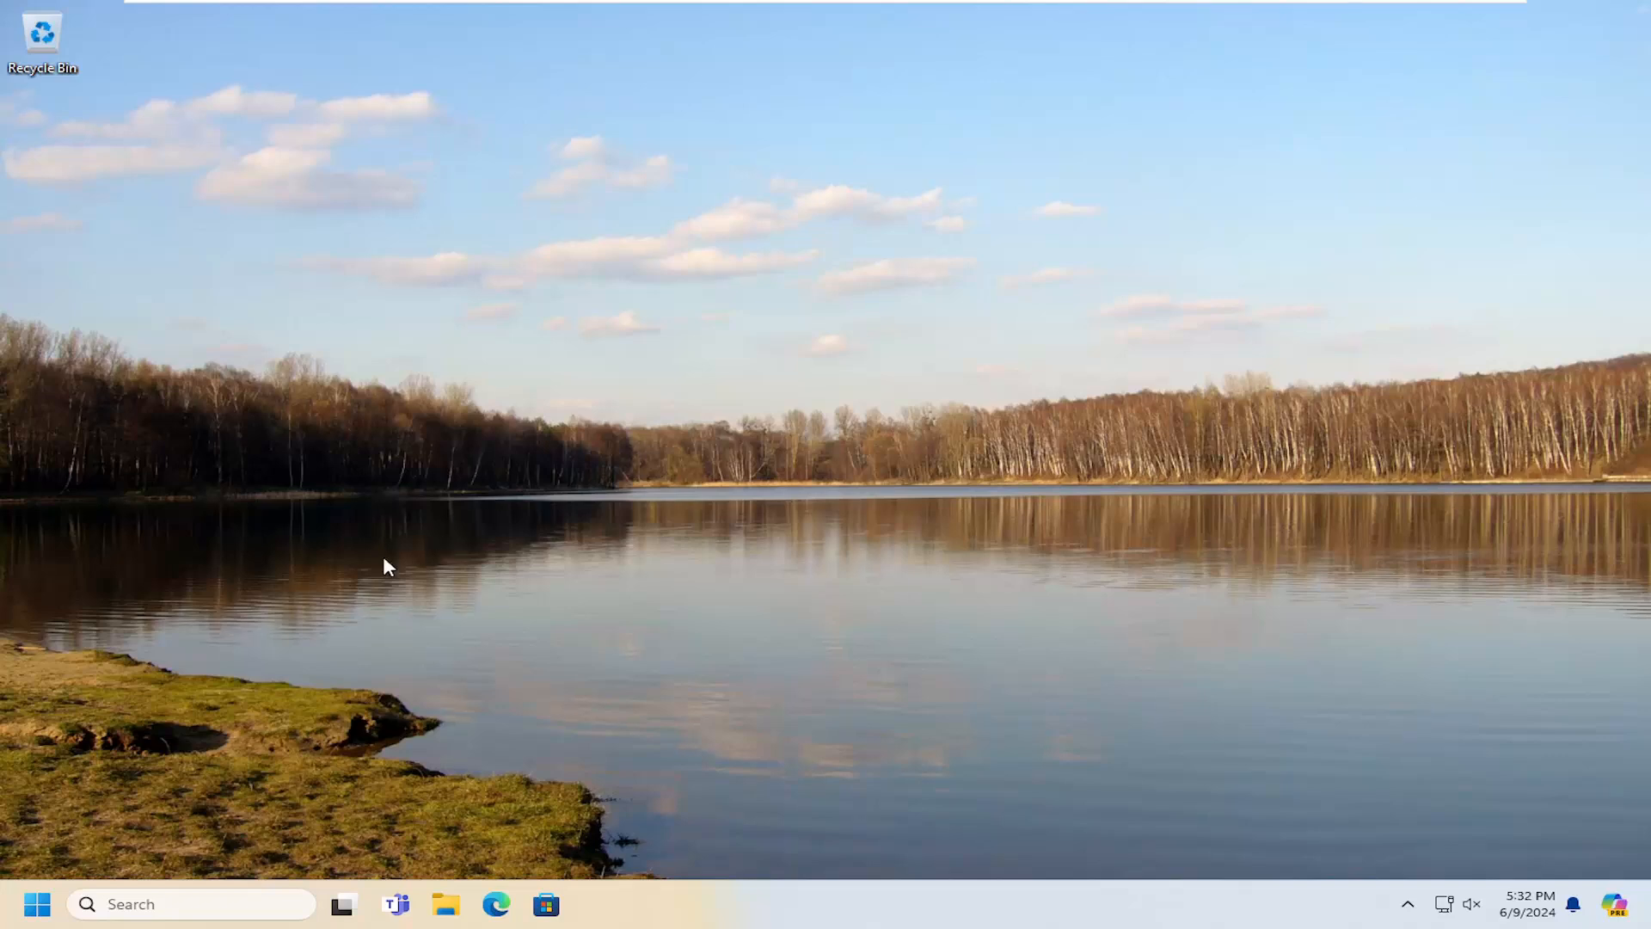
mouse_move(69, 870)
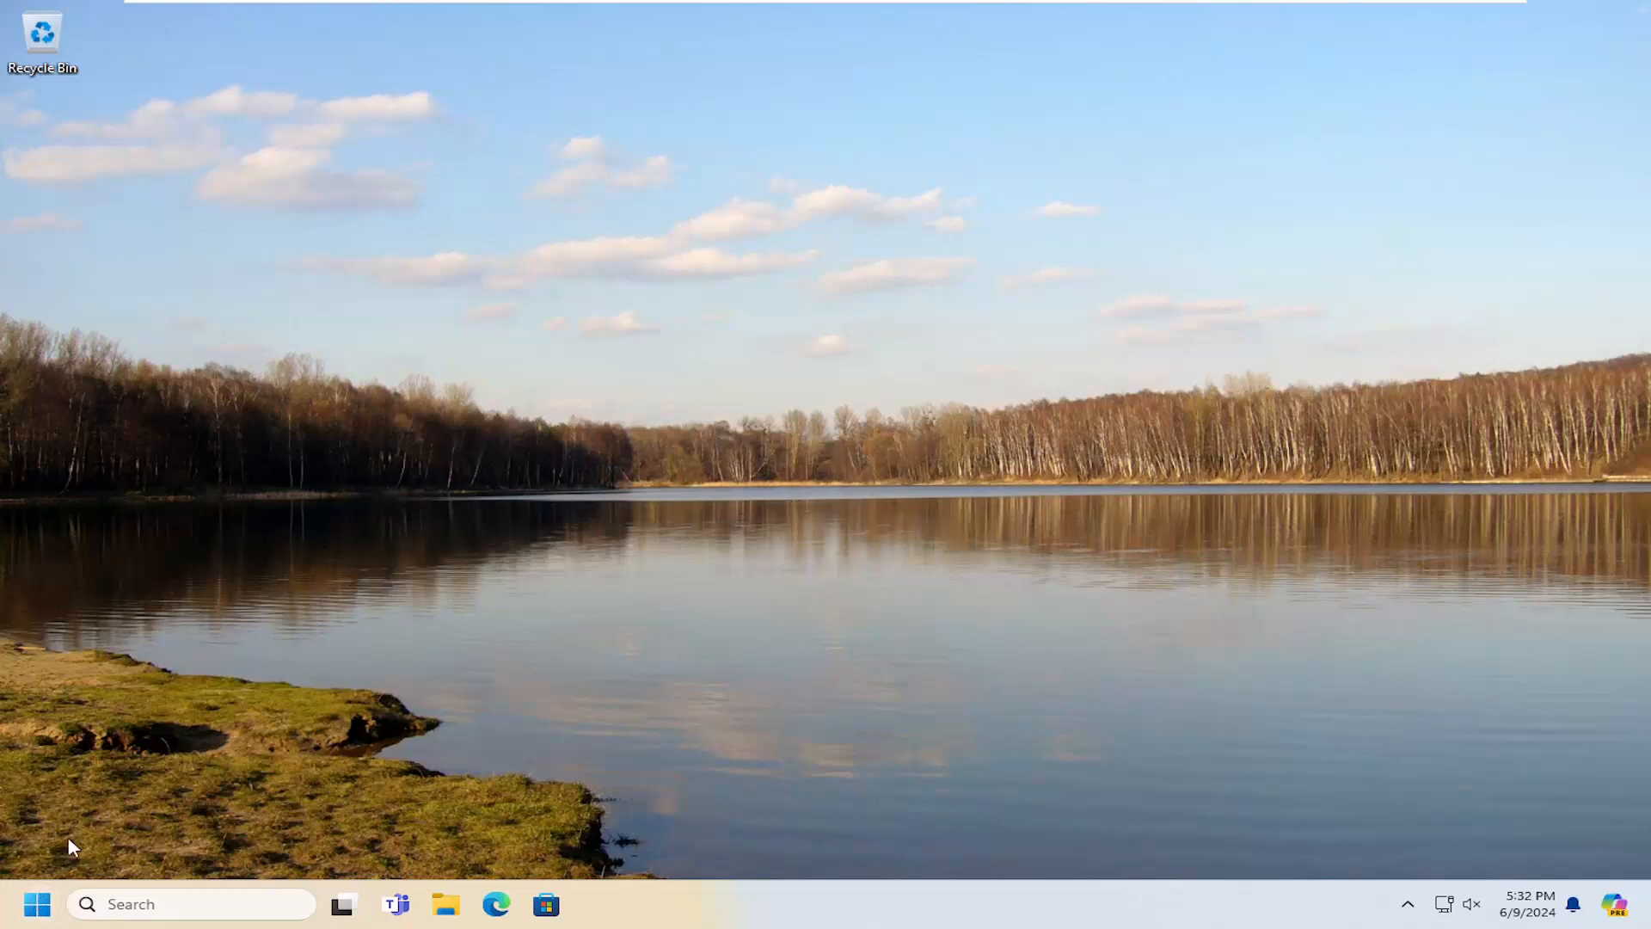
Launch Control Panel via Start search 'control p' and go to View devices and printers
left_click(38, 904)
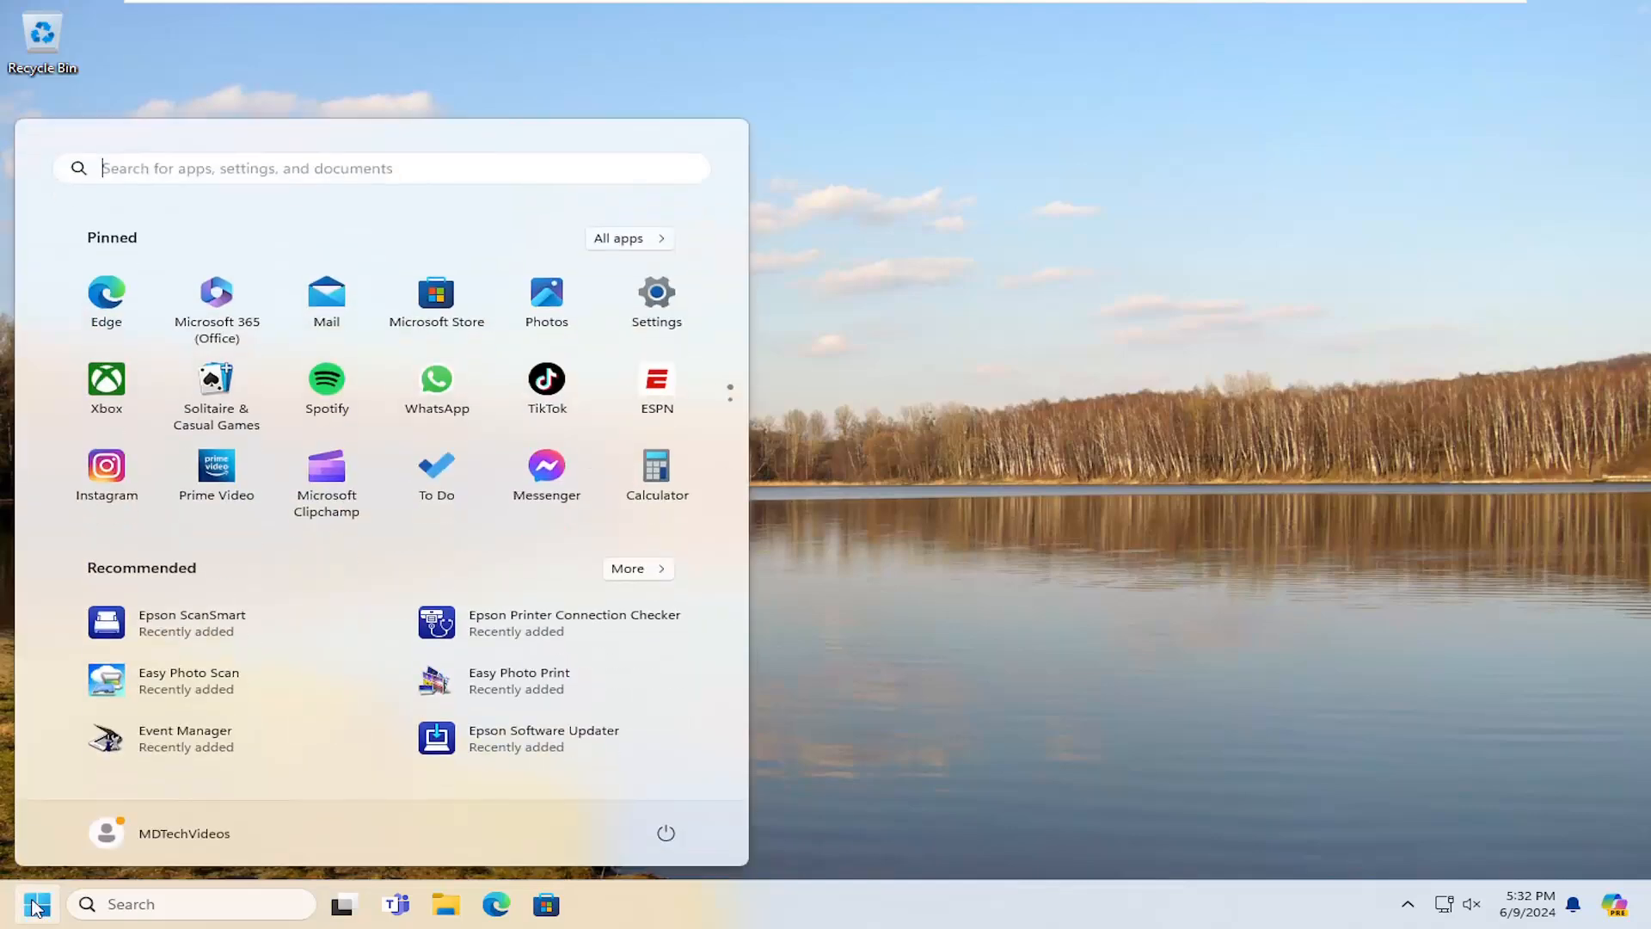
type("control p")
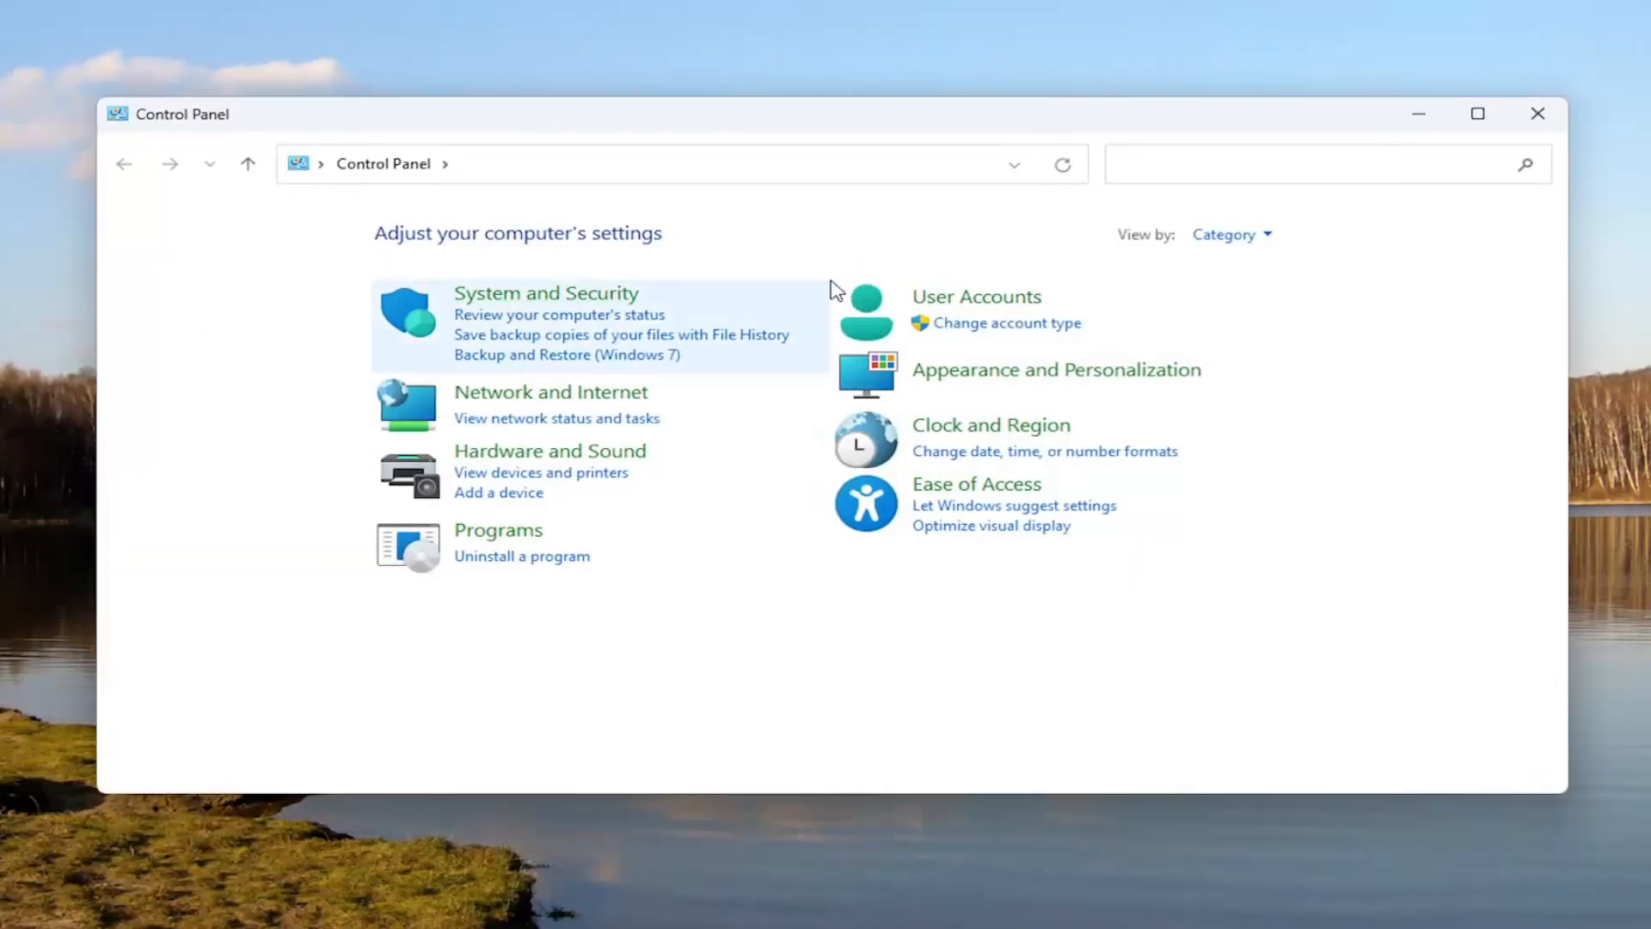
left_click(1232, 234)
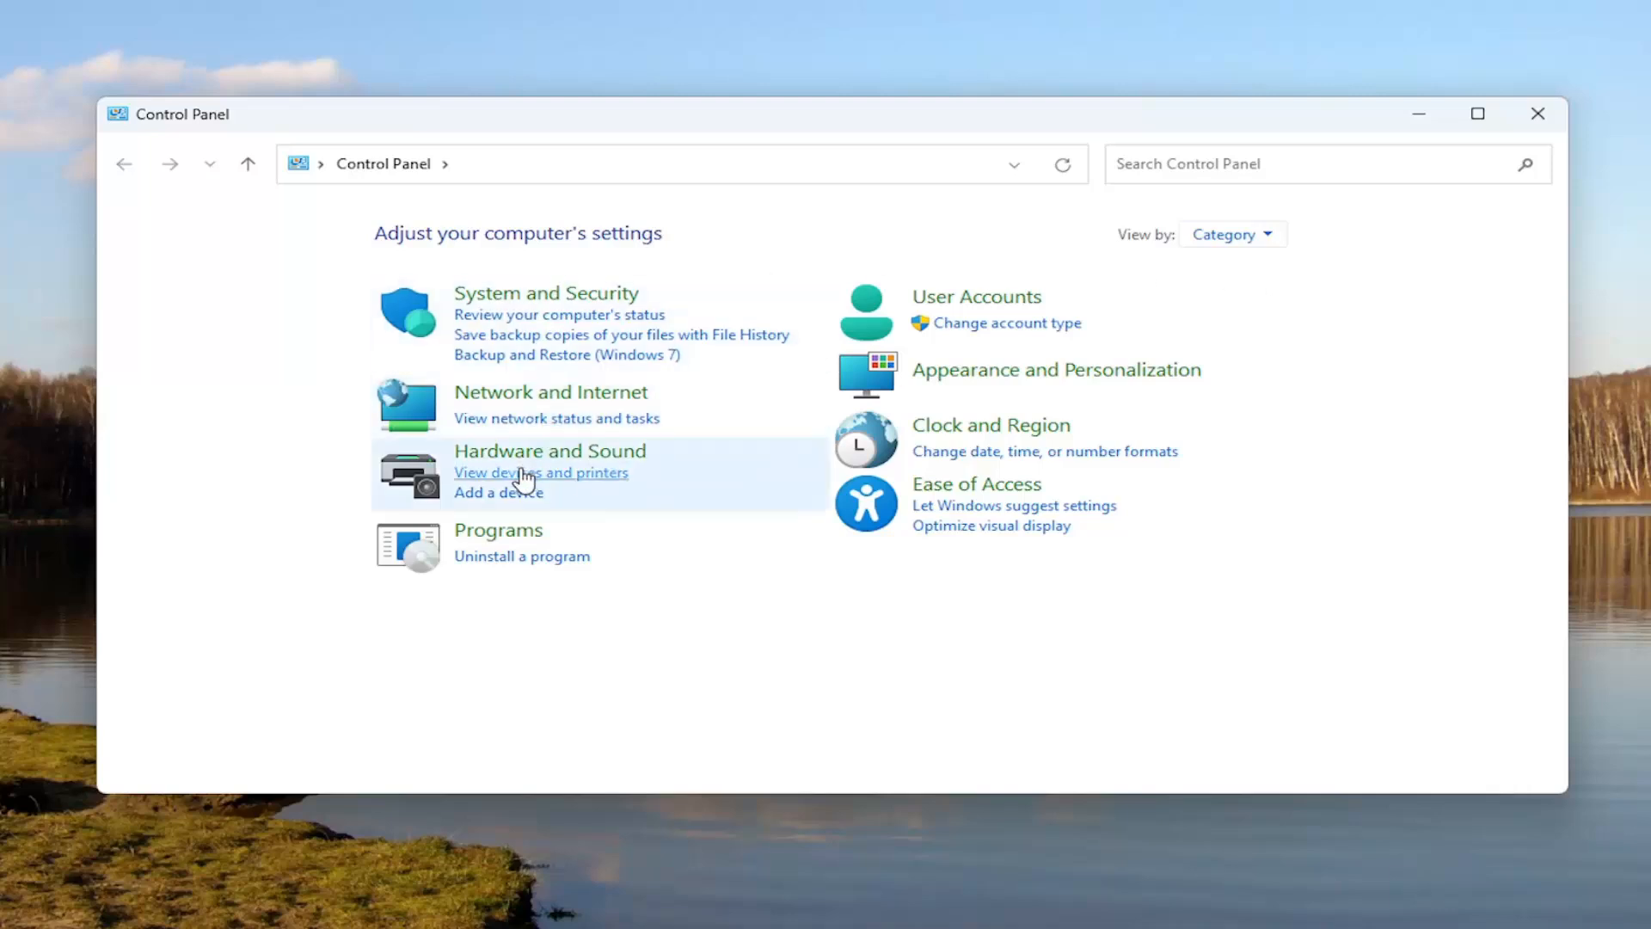
left_click(536, 450)
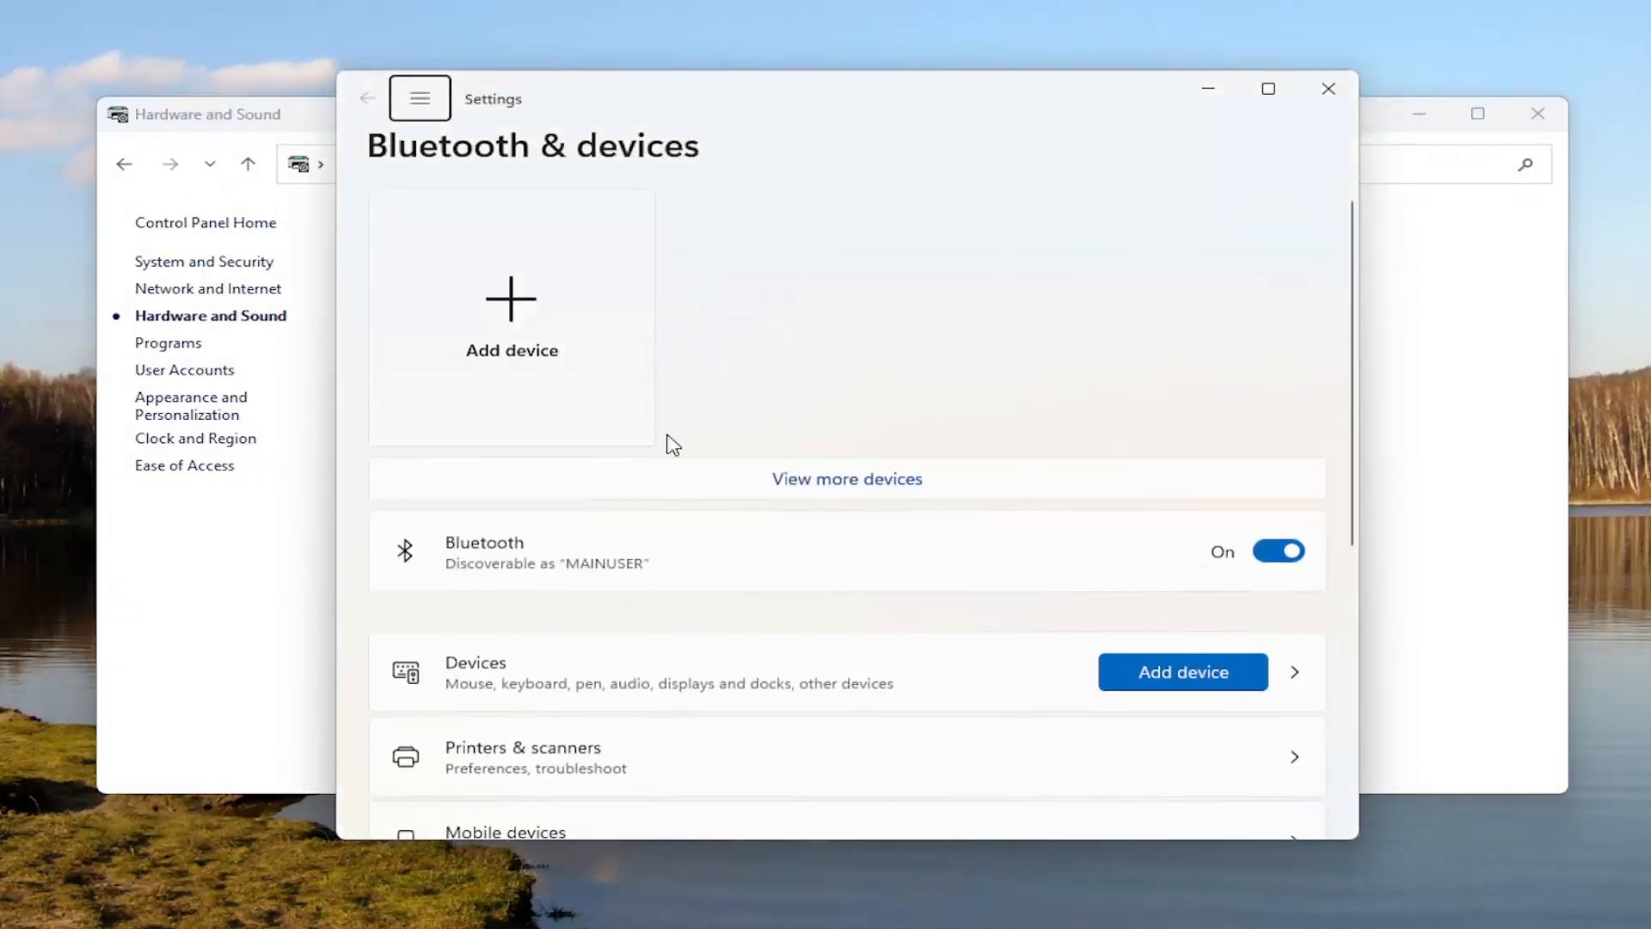
Go to Printers & scanners and scroll to the Brother DCP-9020CDN printer's options
left_click(521, 756)
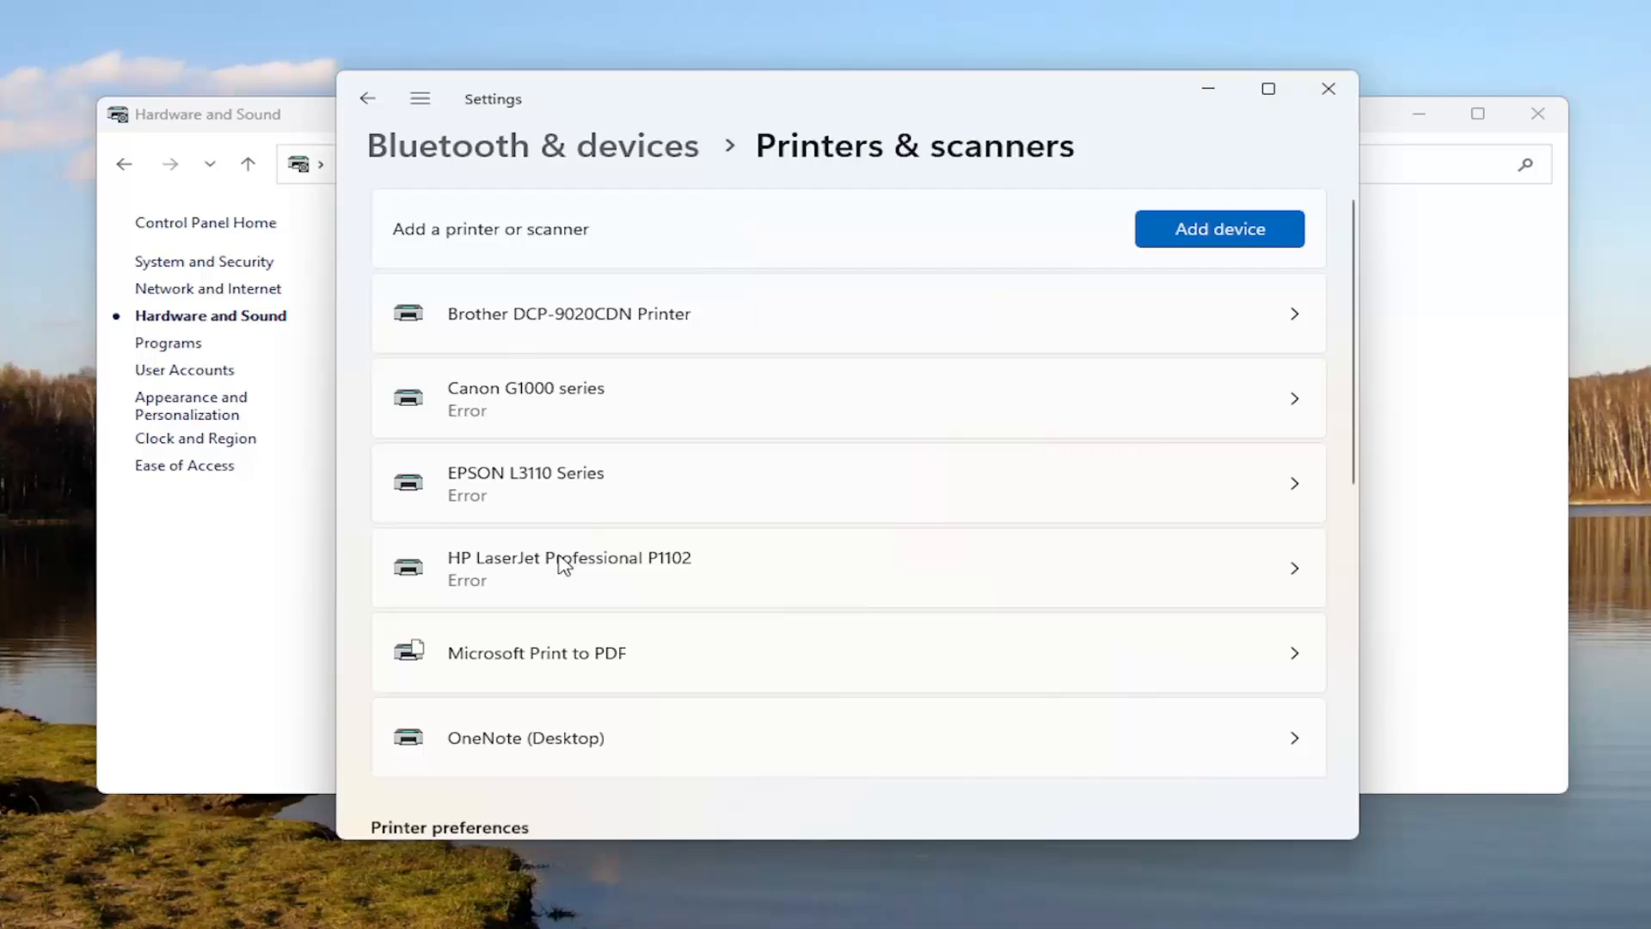
mouse_move(736, 328)
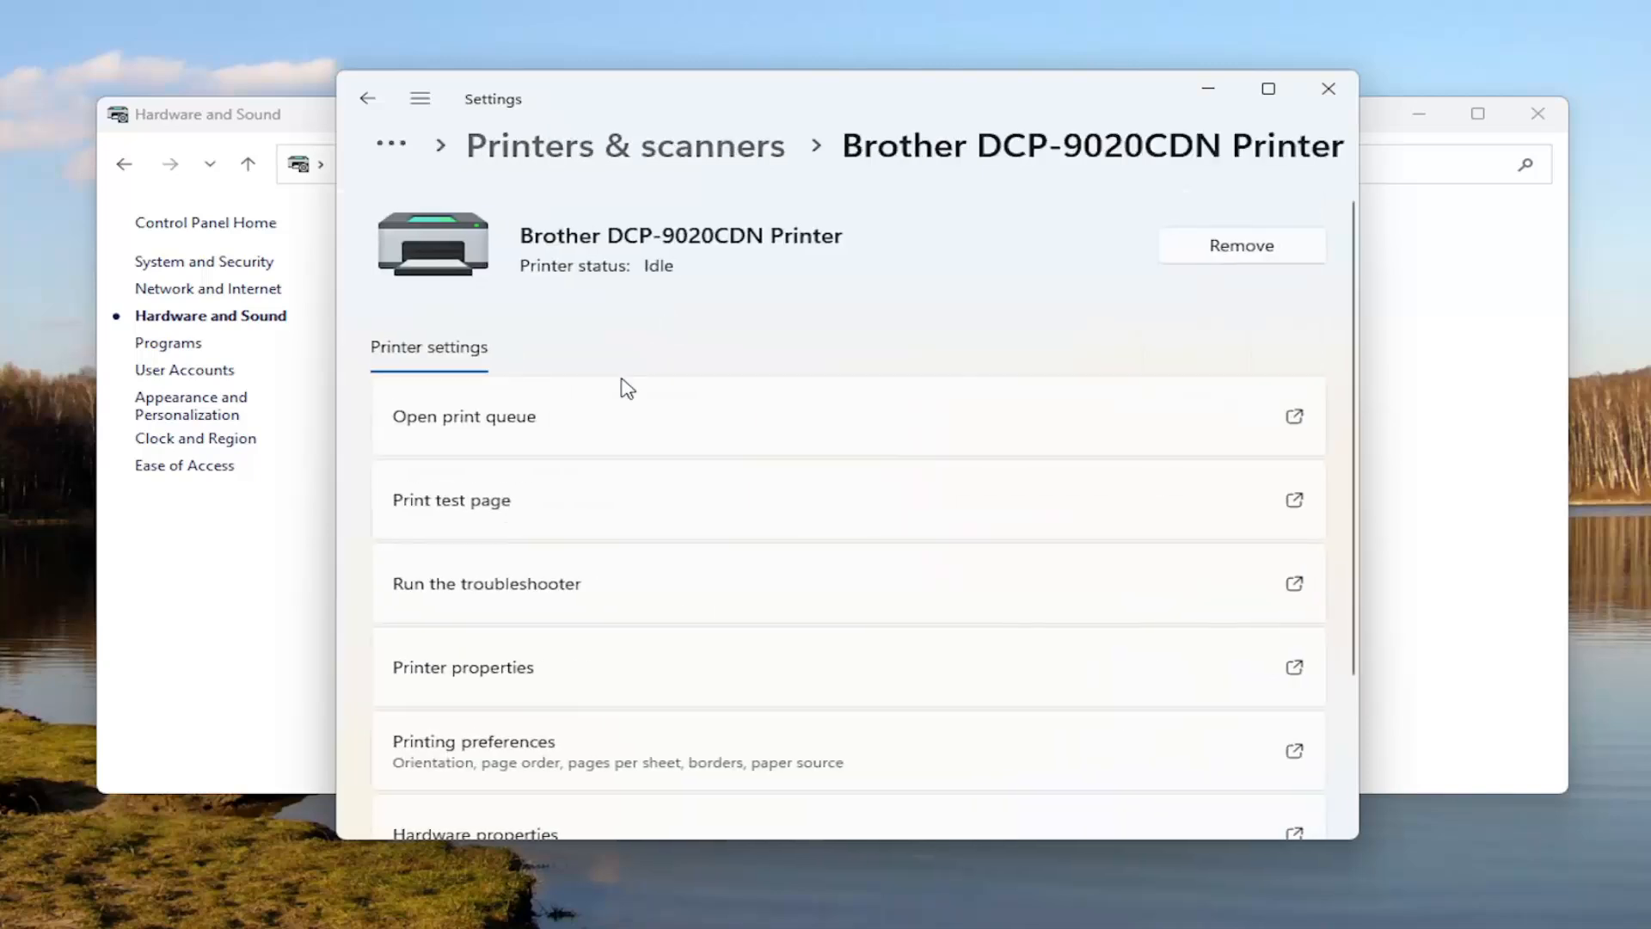
scroll("down", 3)
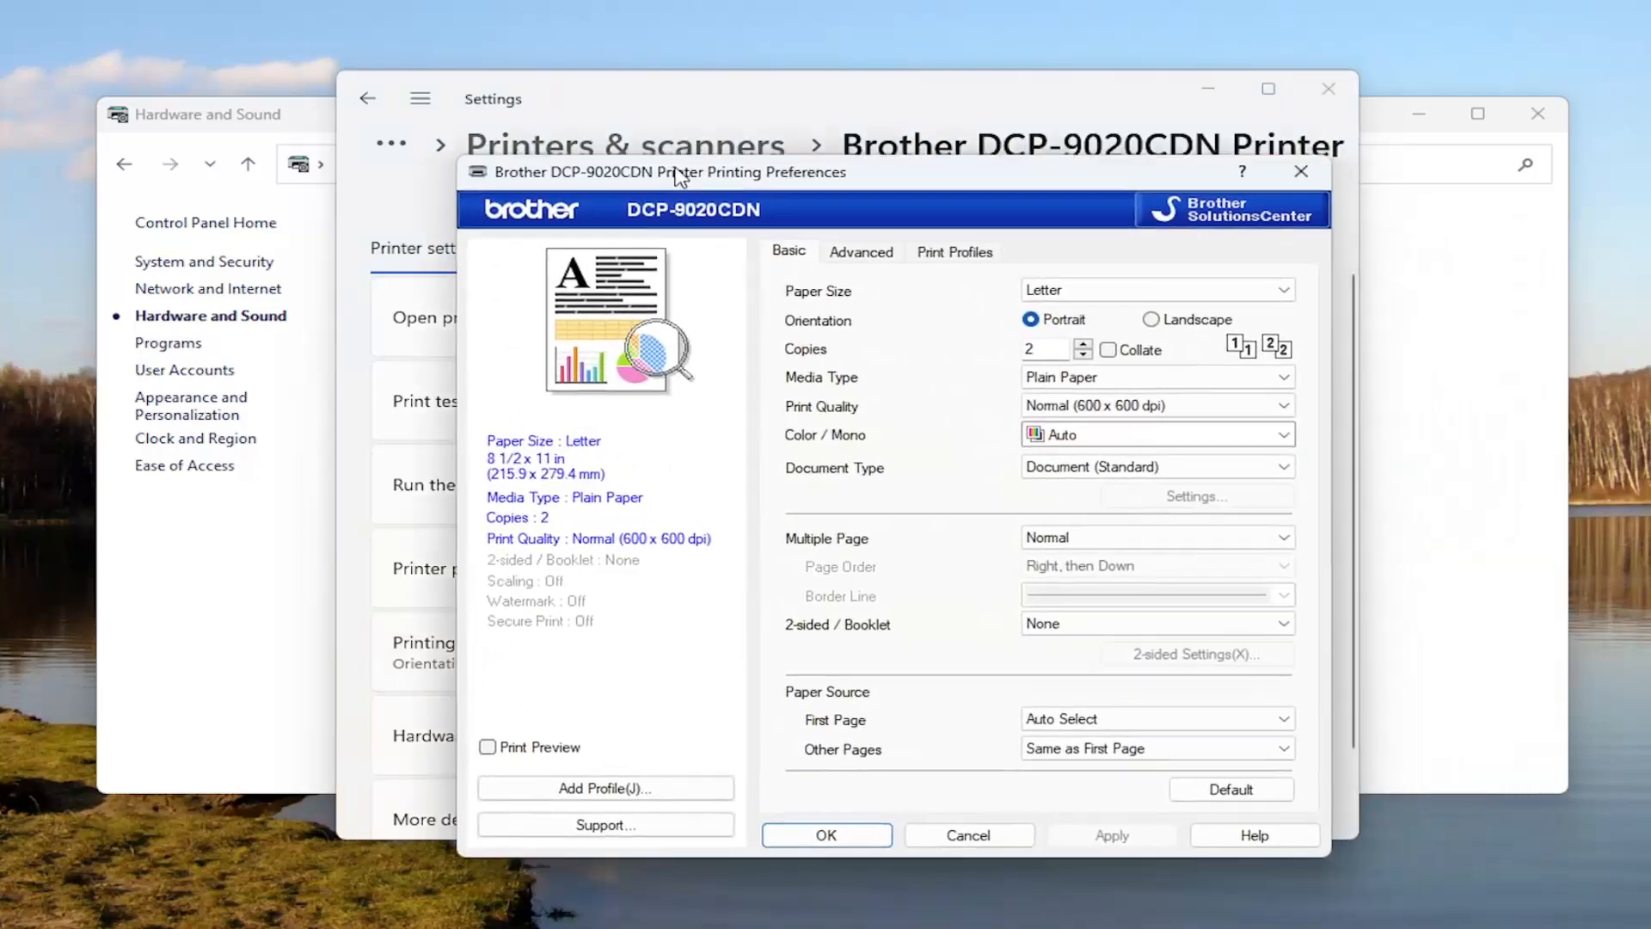
left_click_drag(684, 172, 610, 118)
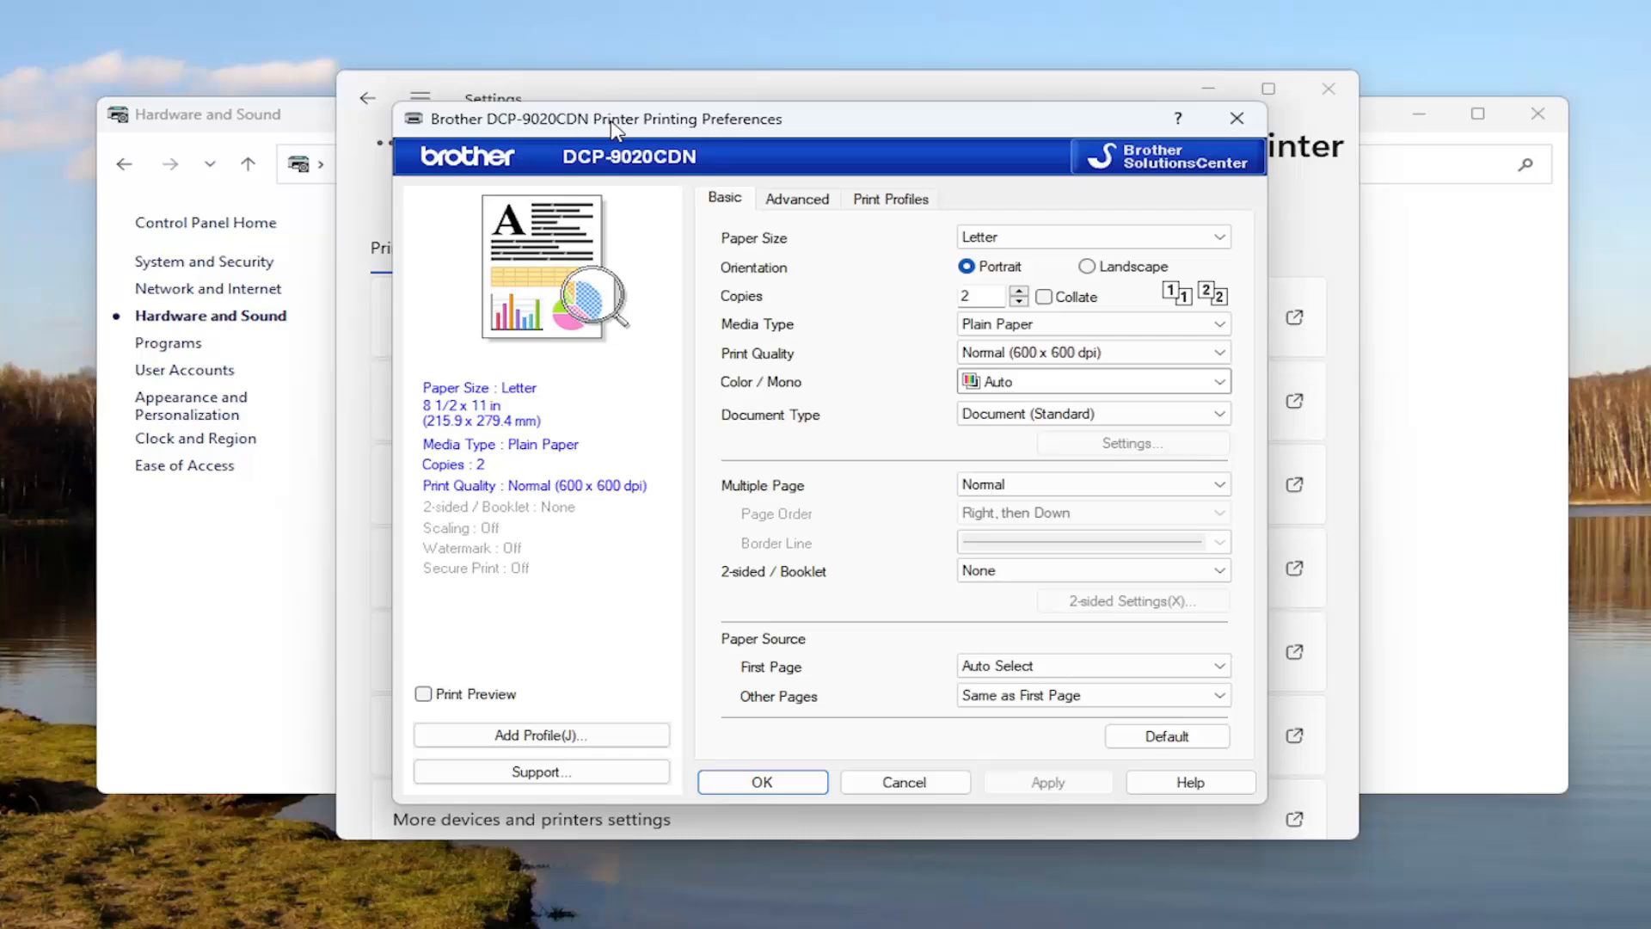
mouse_move(775, 368)
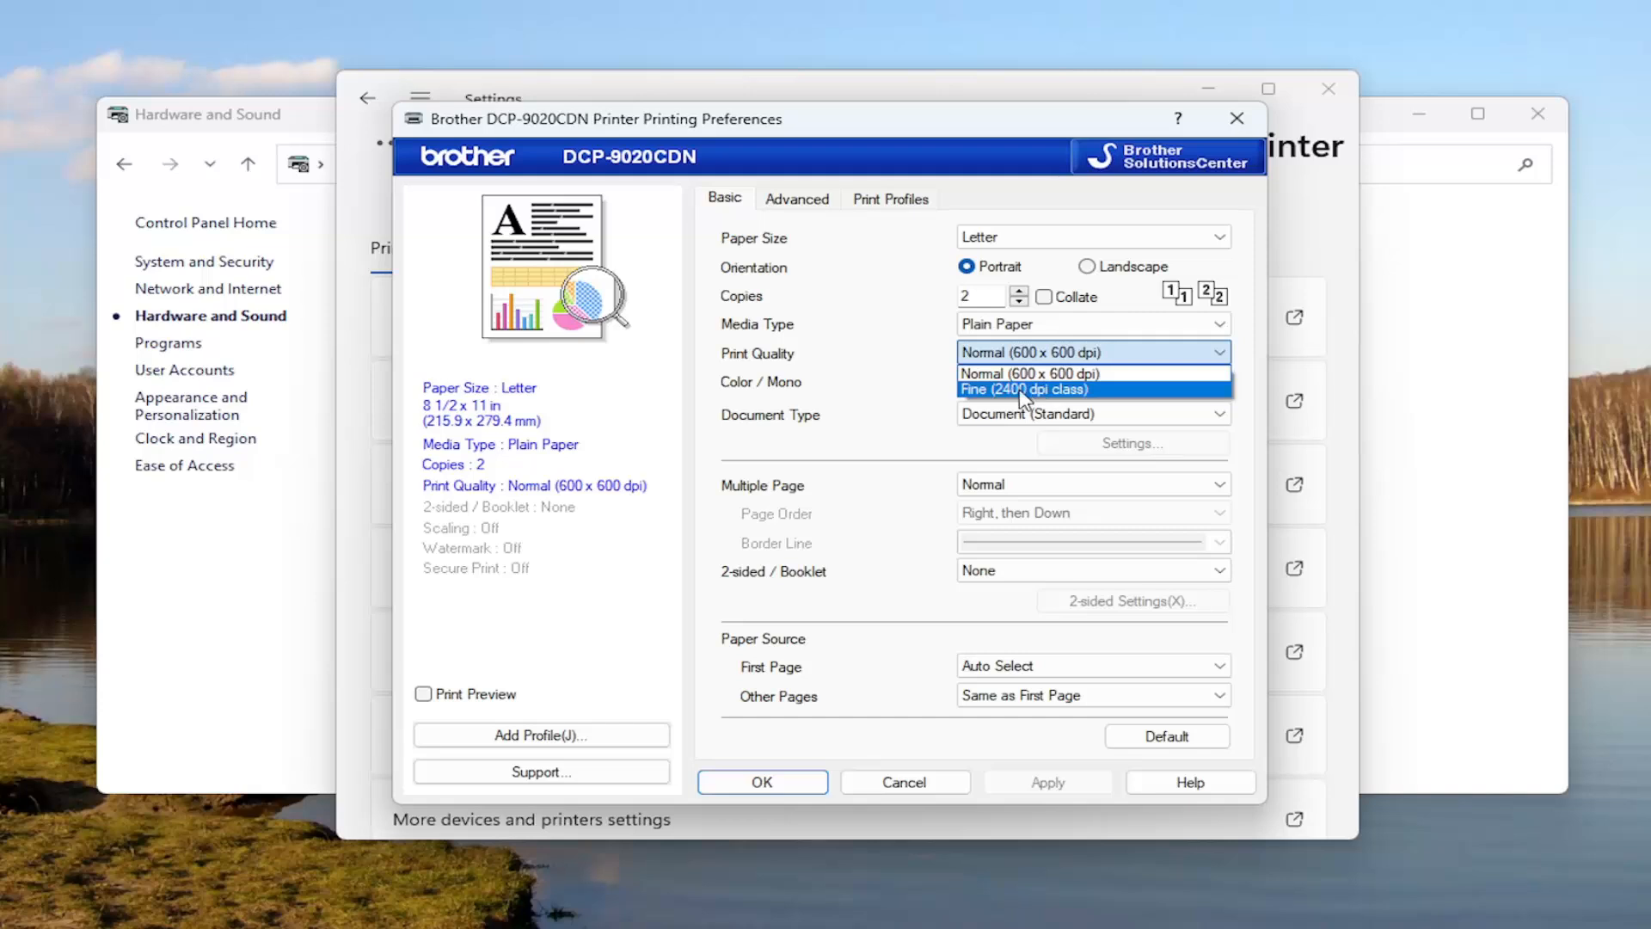
mouse_move(1018, 404)
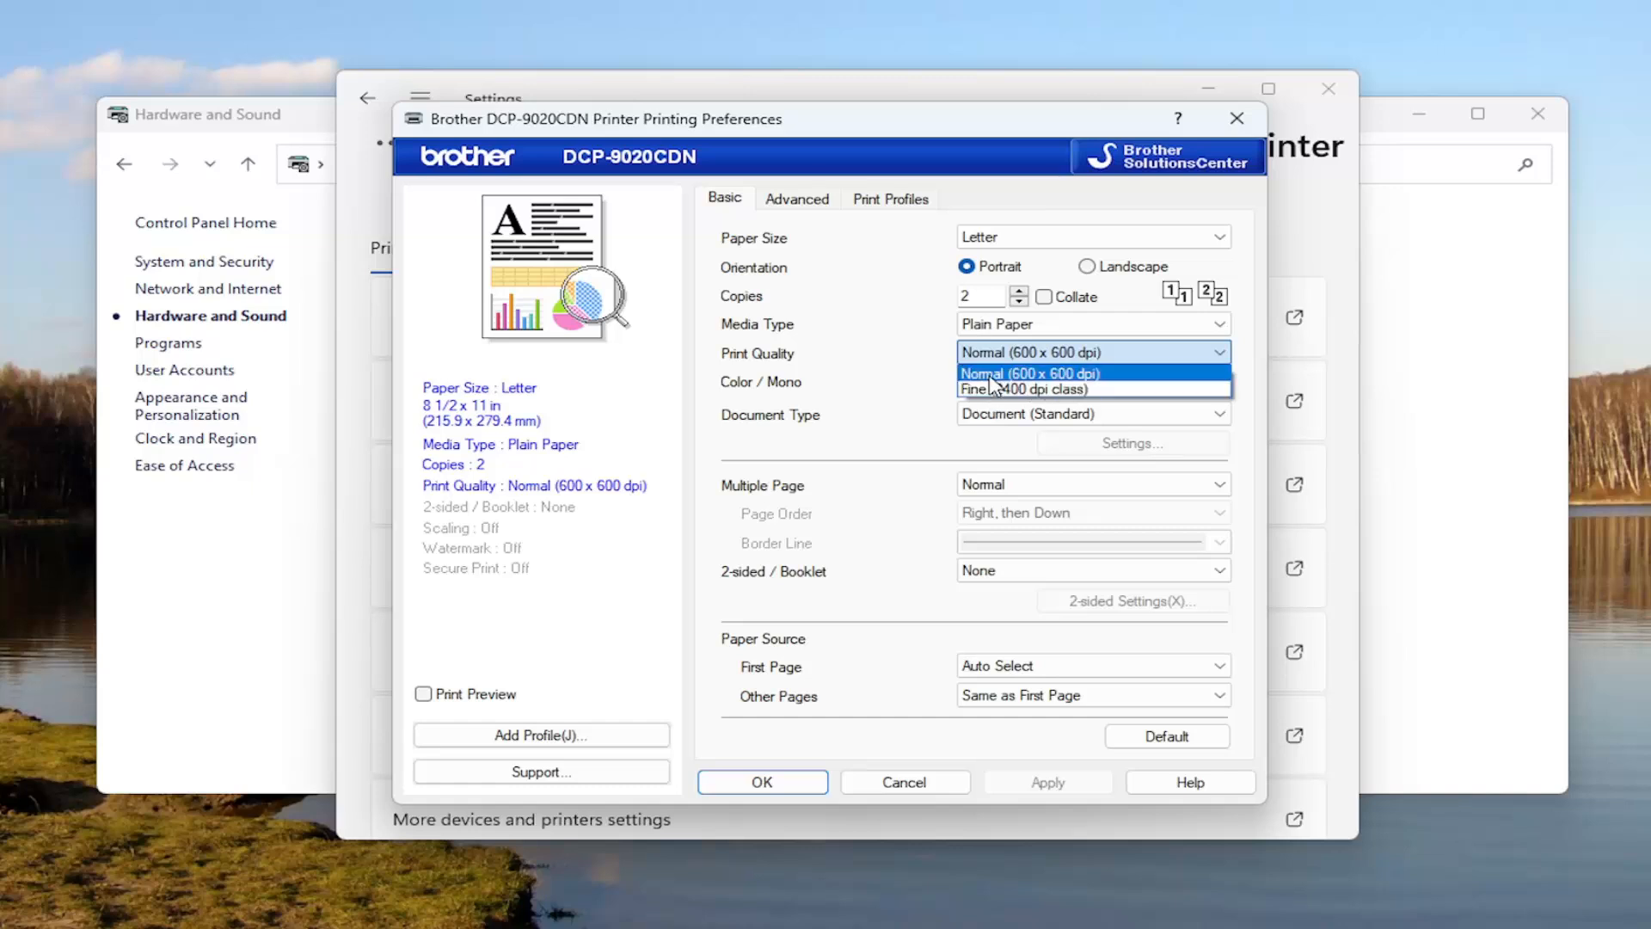
mouse_move(1020, 396)
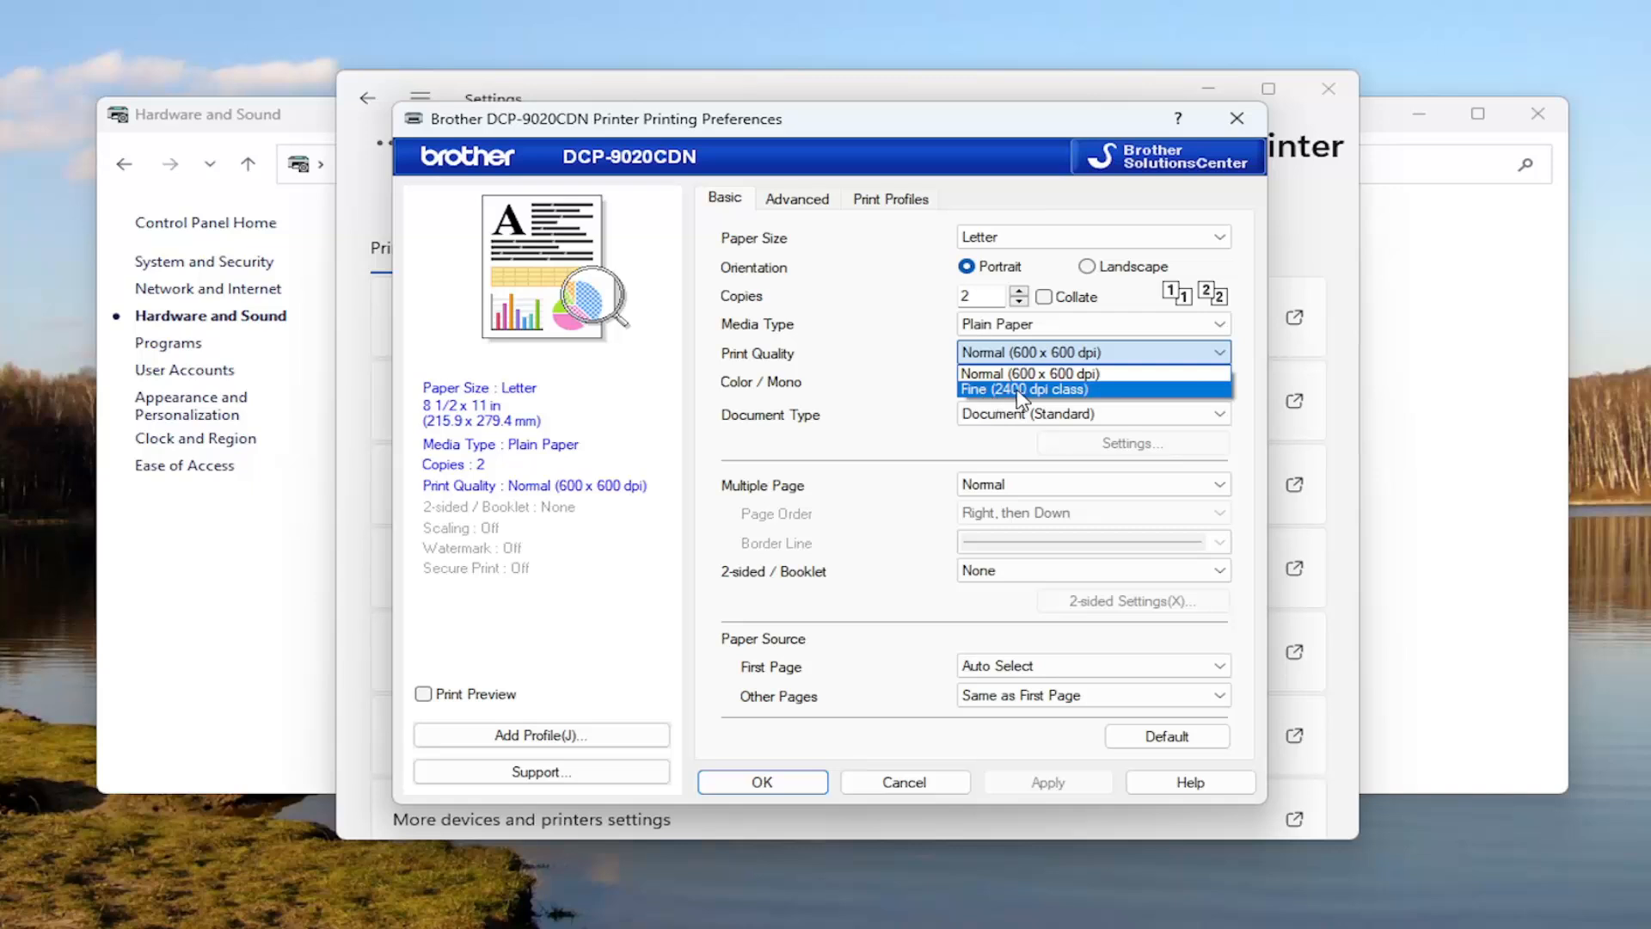
mouse_move(1011, 393)
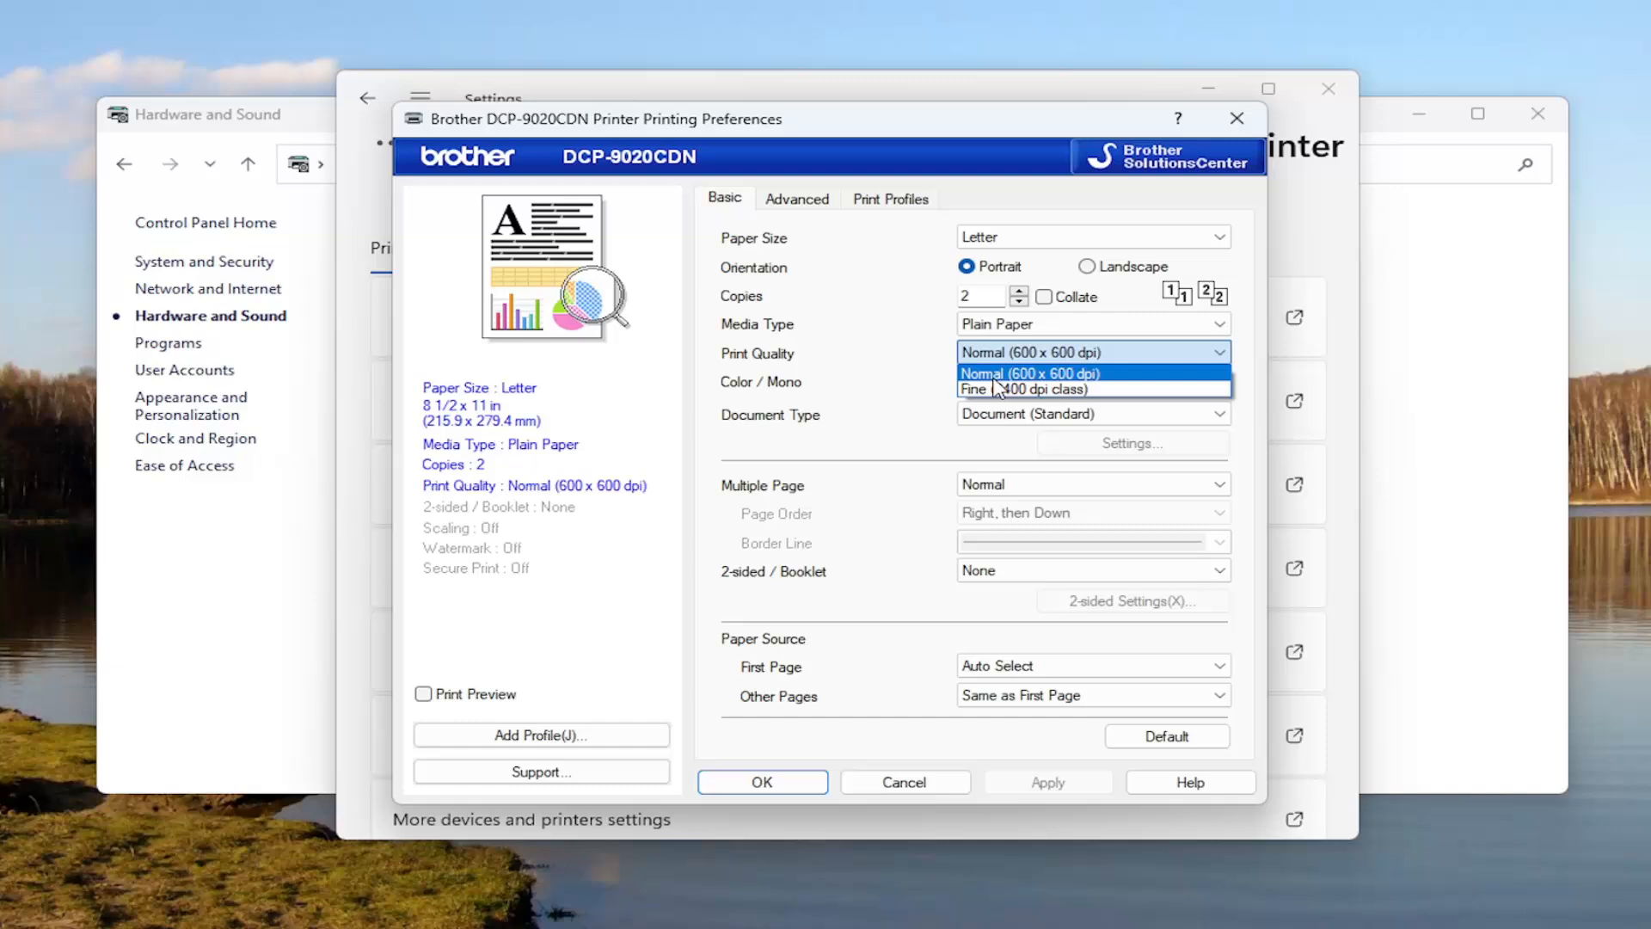
mouse_move(1028, 389)
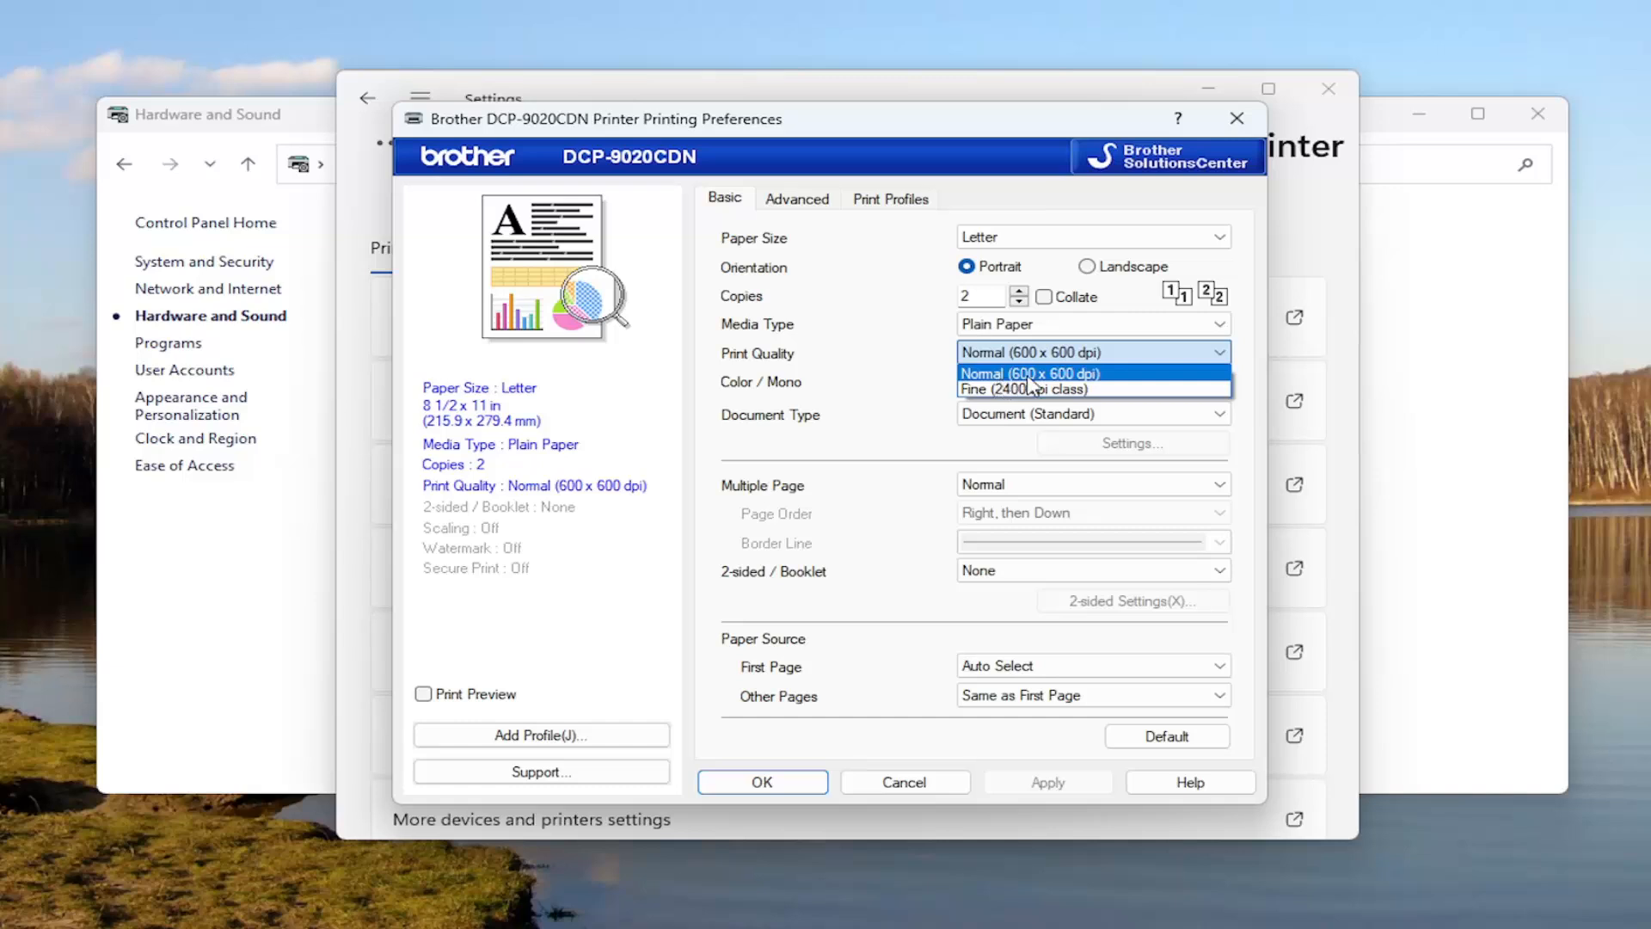
mouse_move(1067, 388)
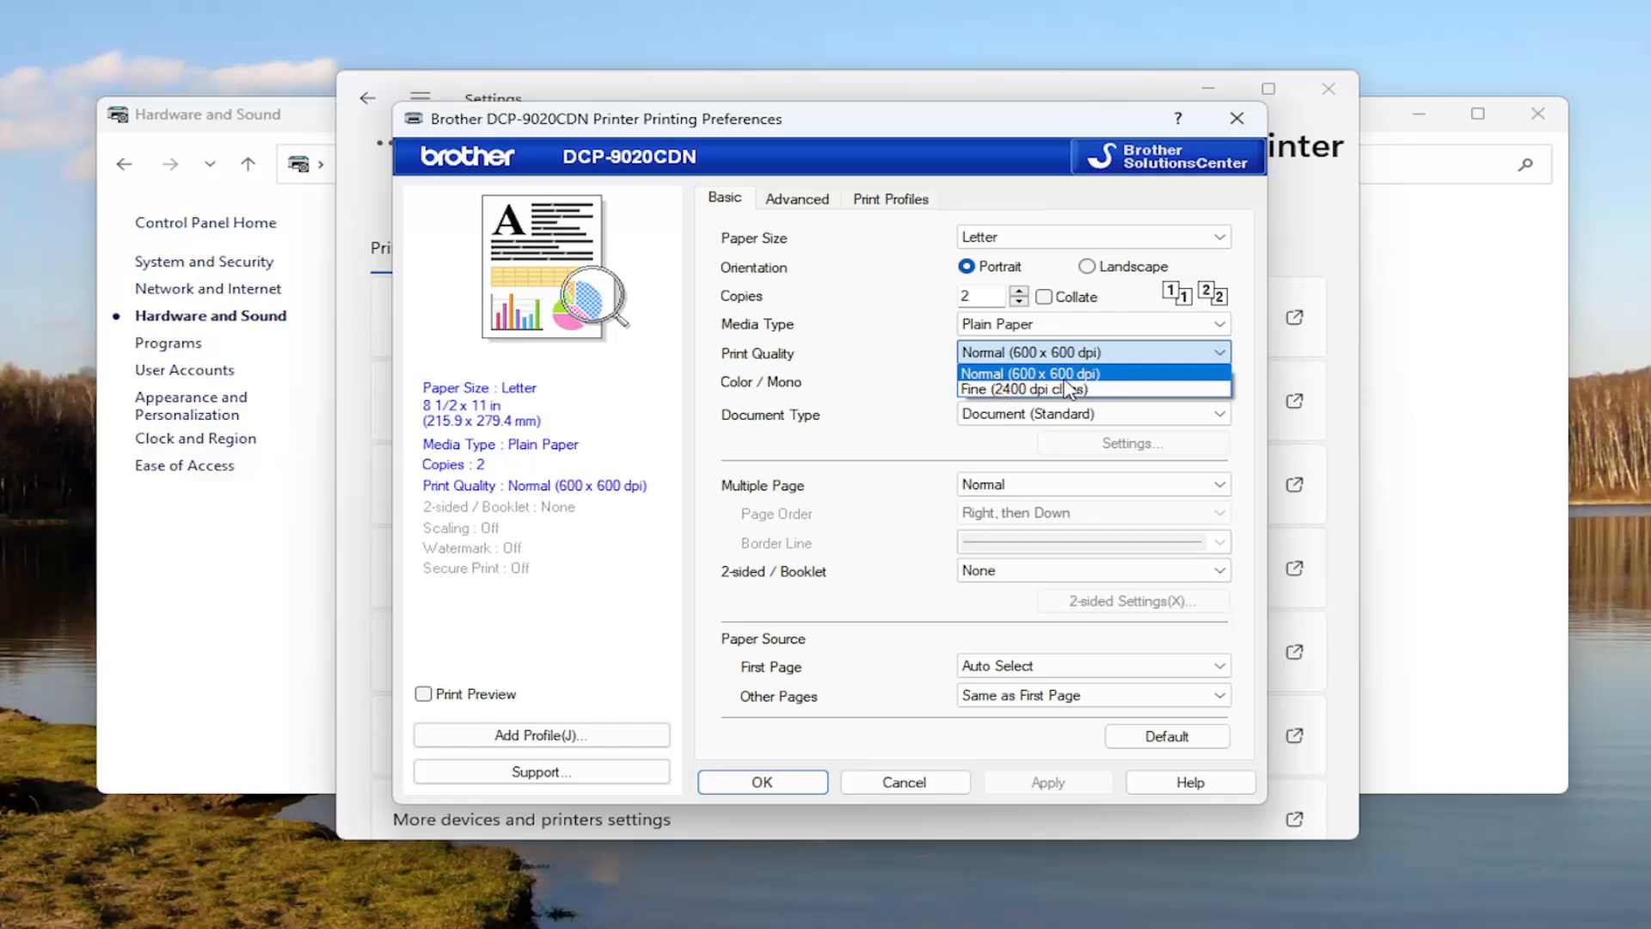
mouse_move(1028, 389)
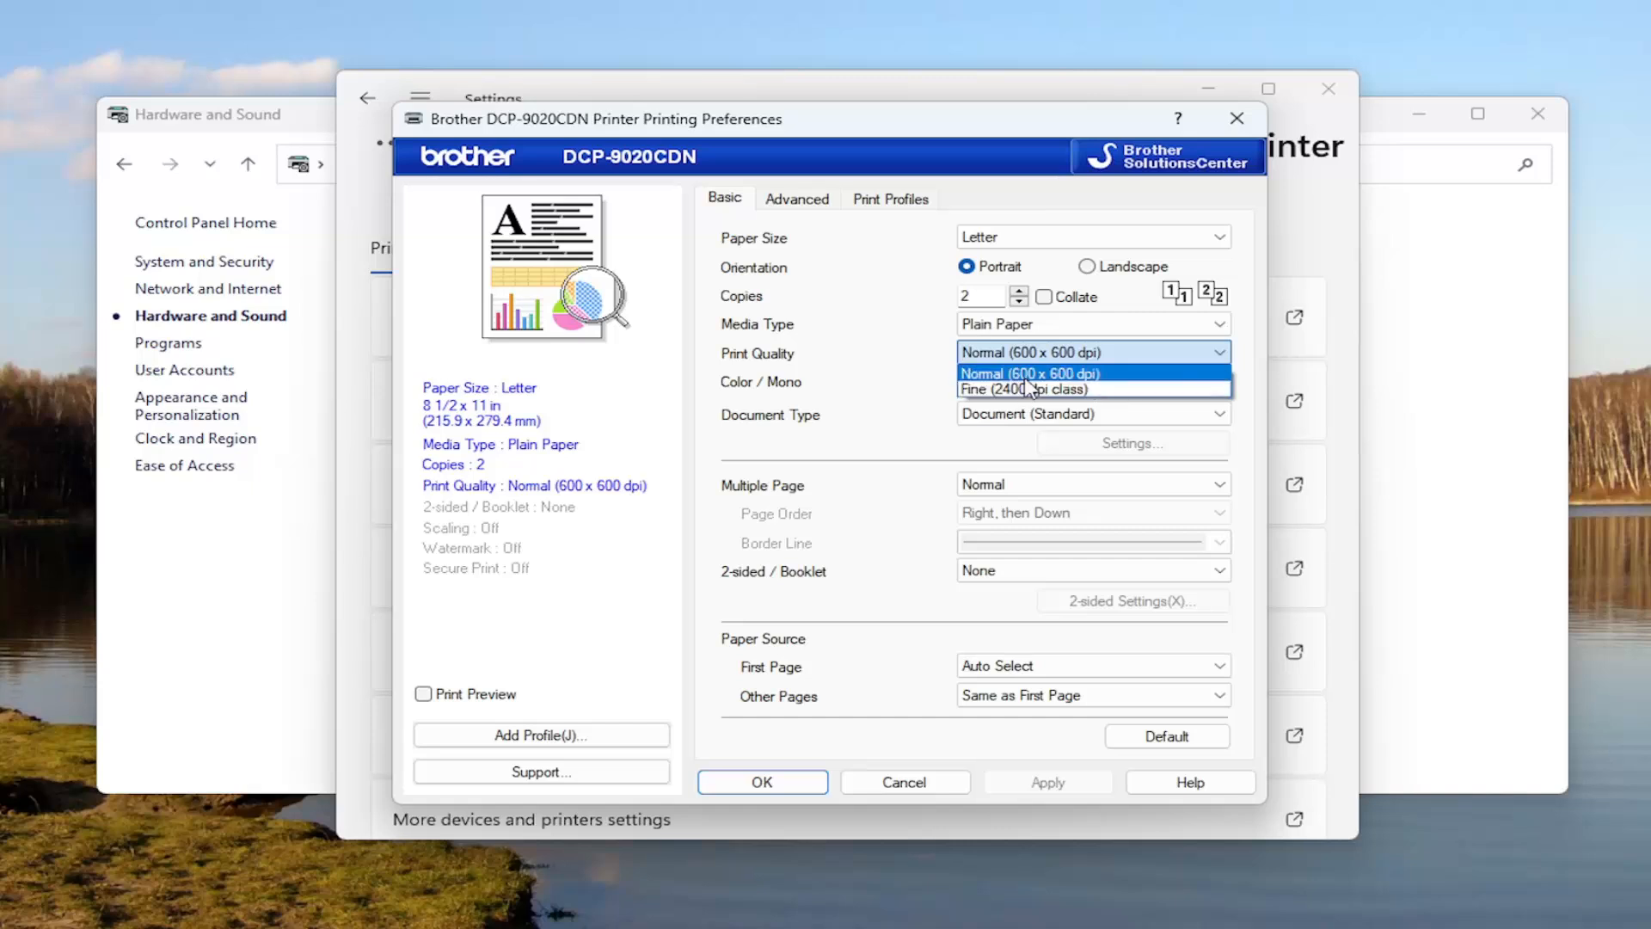
mouse_move(1108, 384)
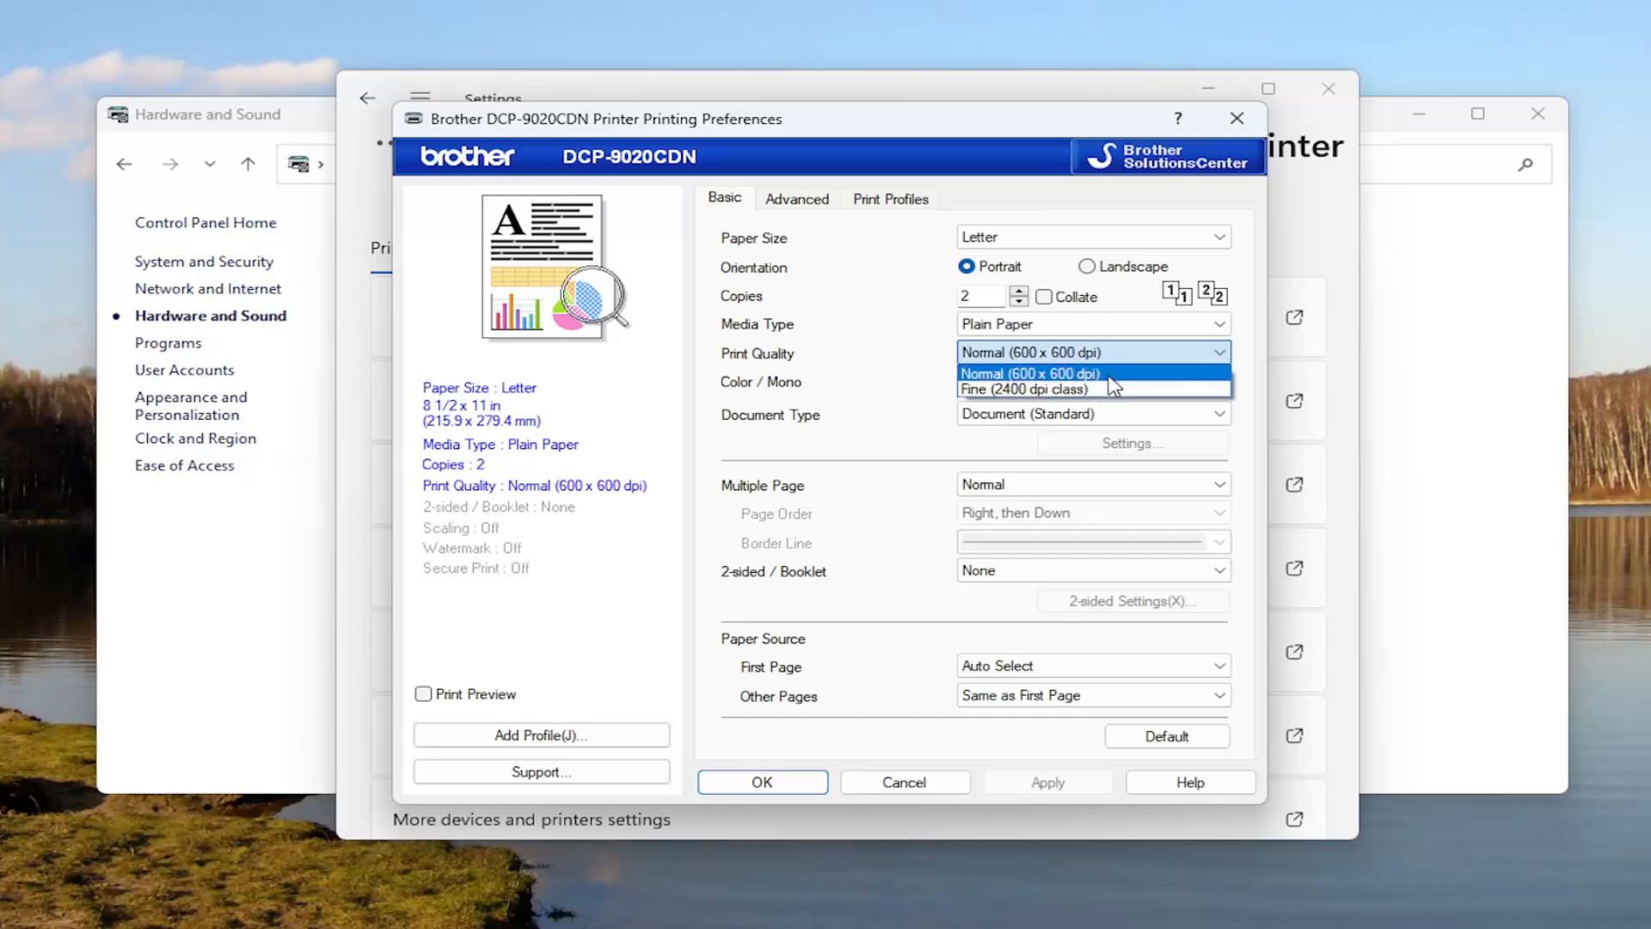
mouse_move(900, 375)
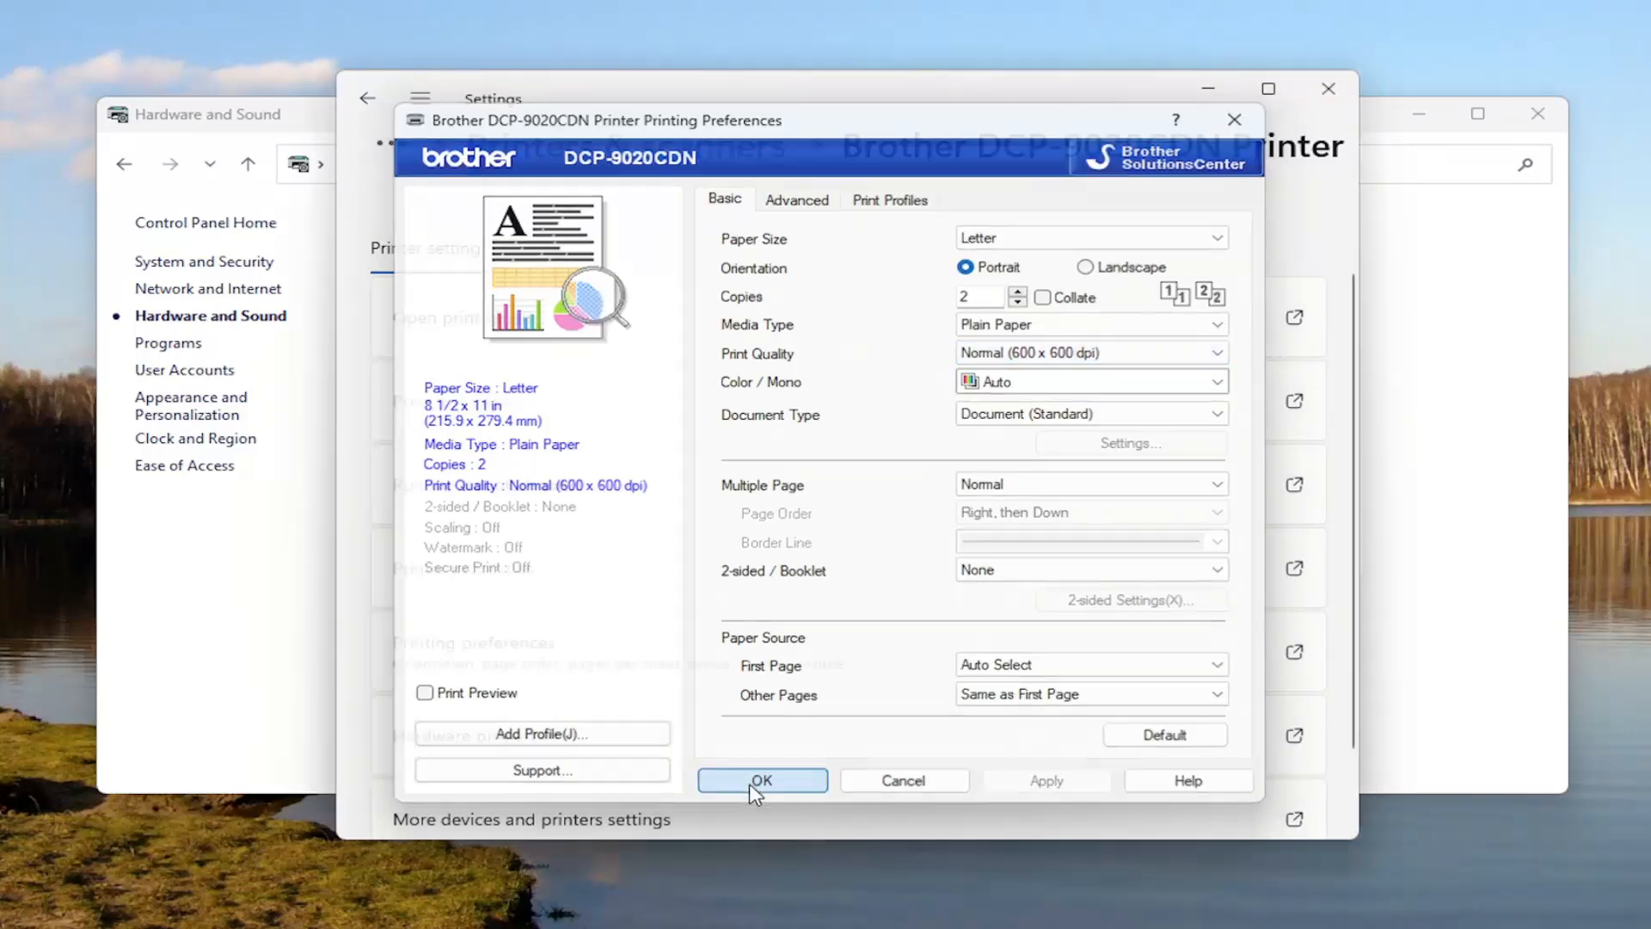
Accept the Printing Preferences with OK and close the Settings window
left_click(762, 780)
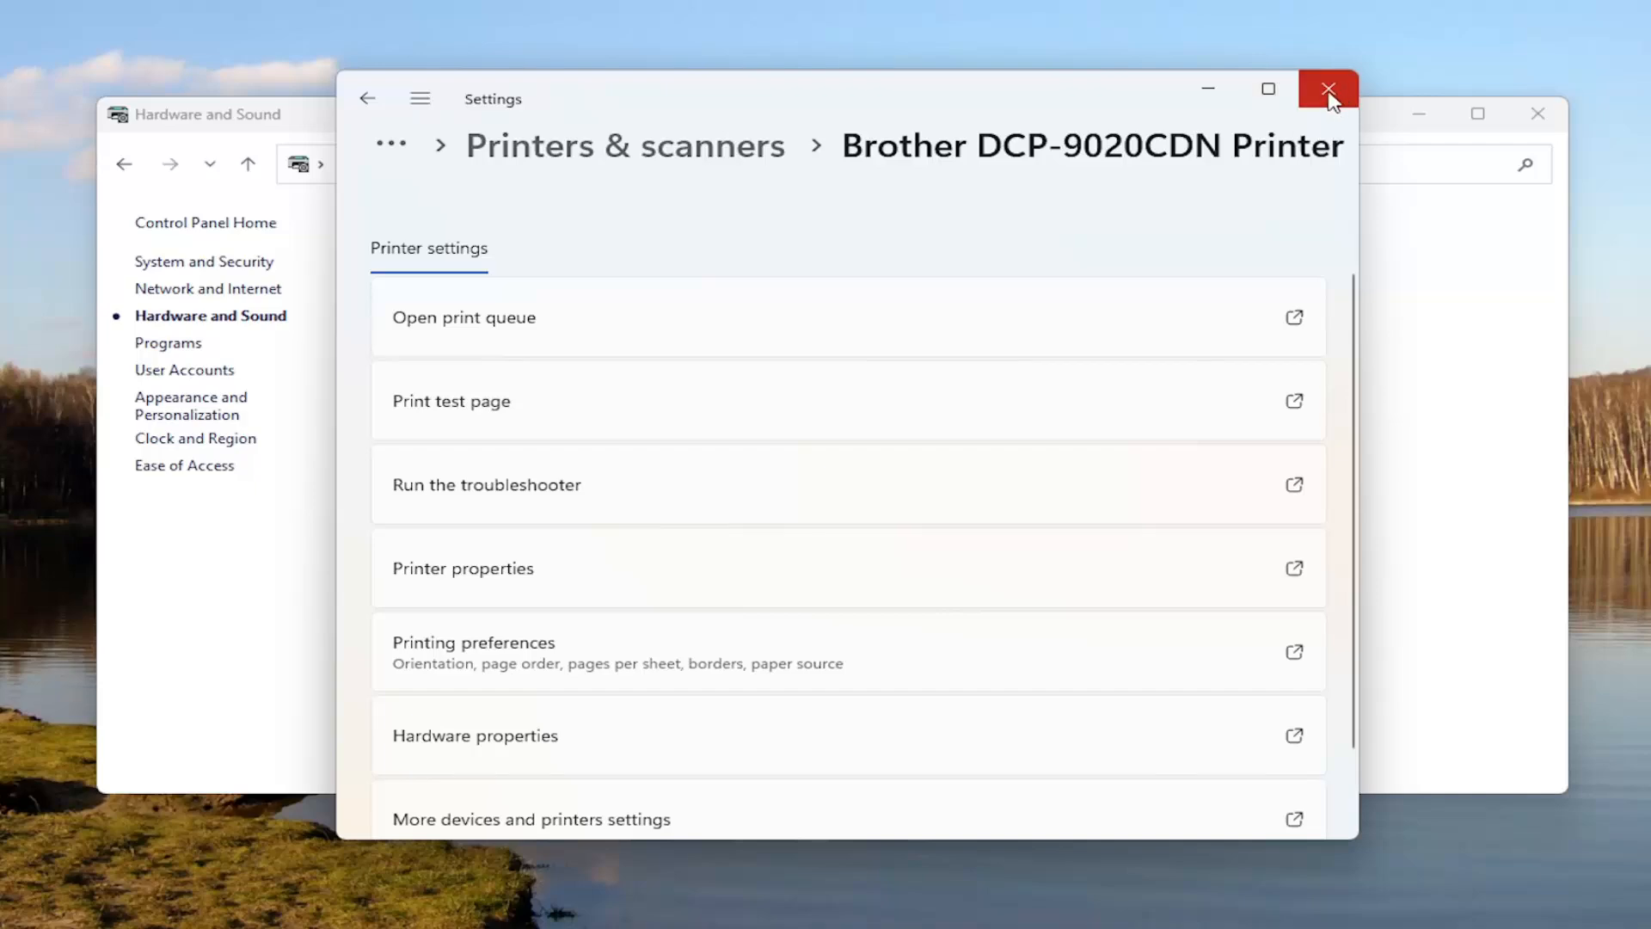
left_click(1328, 89)
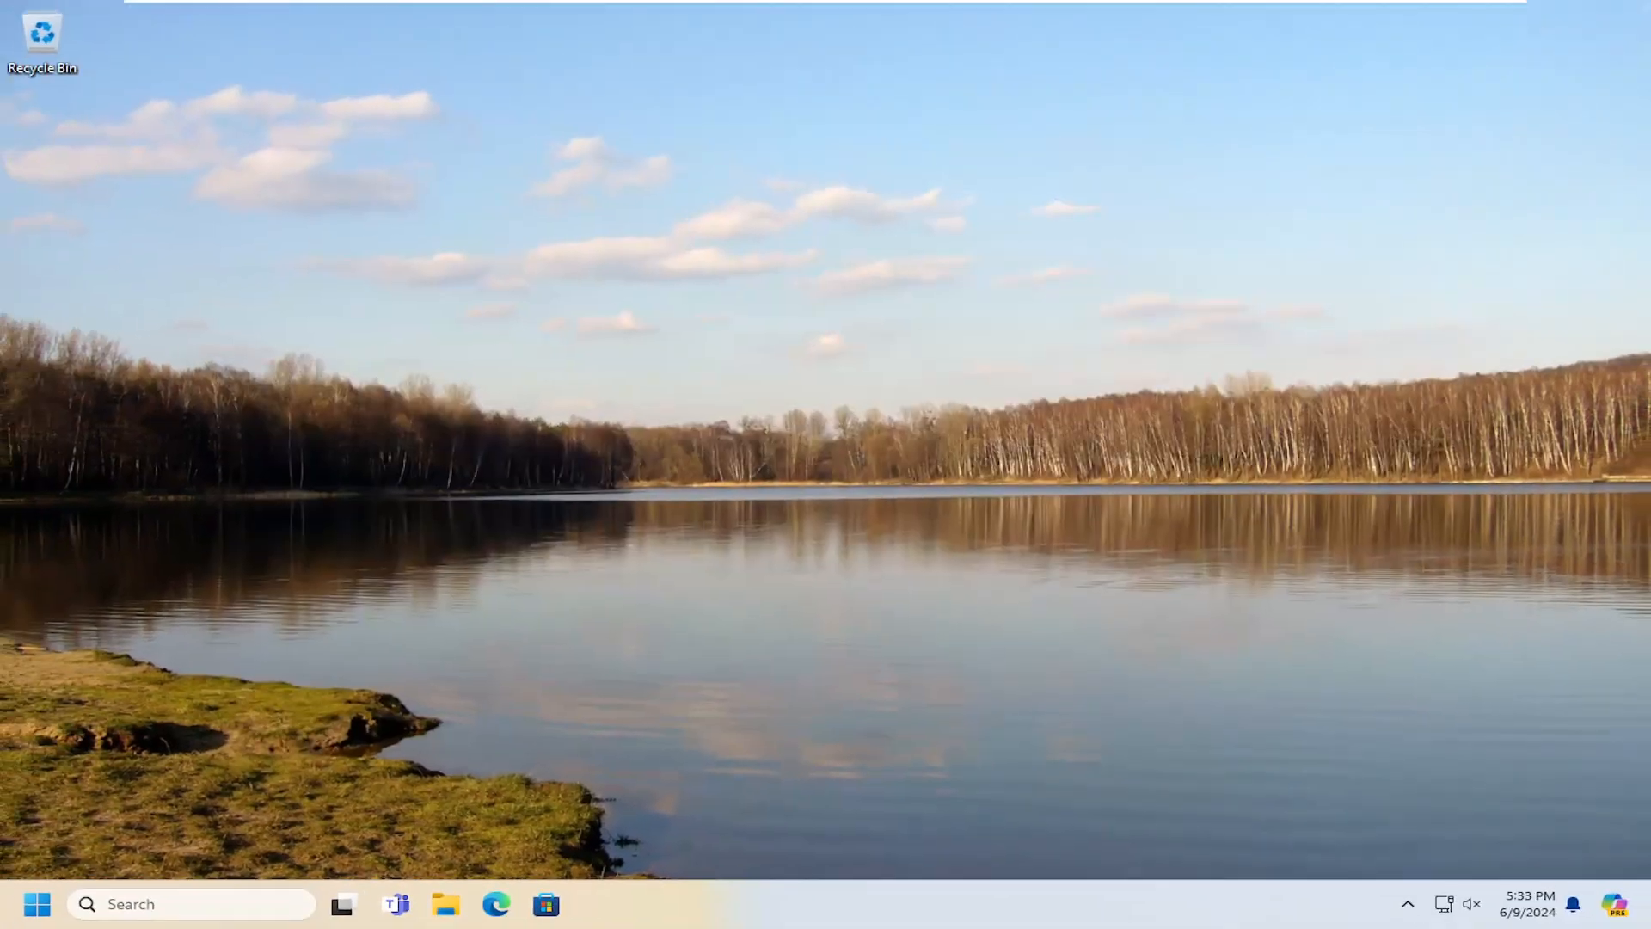